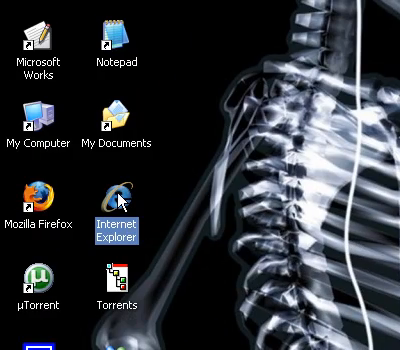
pyautogui.moveTo(330, 144)
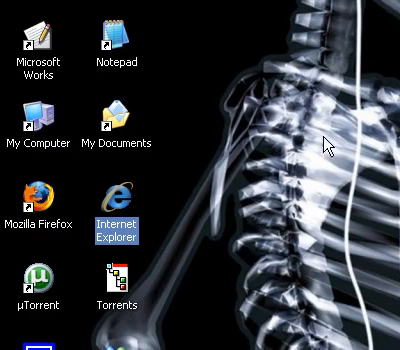
# Step: Launch Internet Explorer from the desktop icon, landing on the Google home page
pyautogui.doubleClick(114, 208)
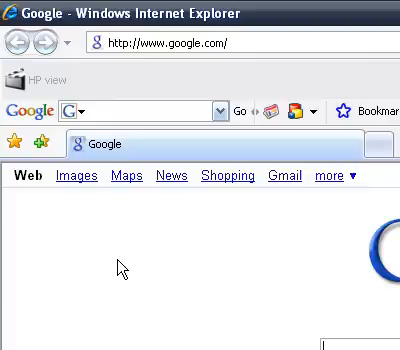
# Step: Search Google for 'free desktop clock' and reach the Drive Software Free Desktop Clock page
pyautogui.scroll(-3)
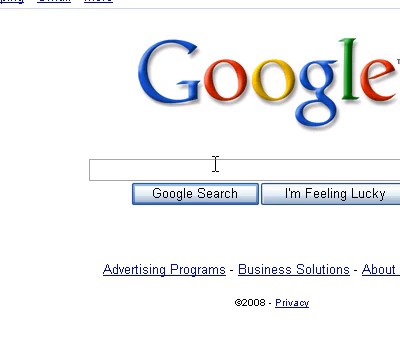
pyautogui.write('free desktop clo')
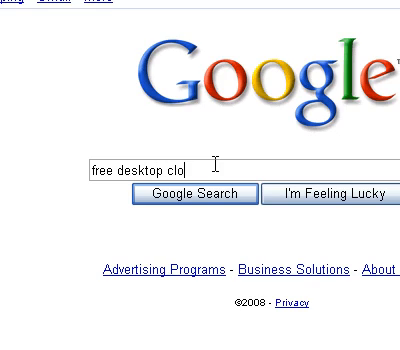
pyautogui.write('ck')
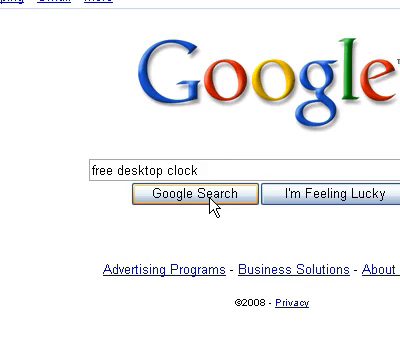
pyautogui.click(162, 196)
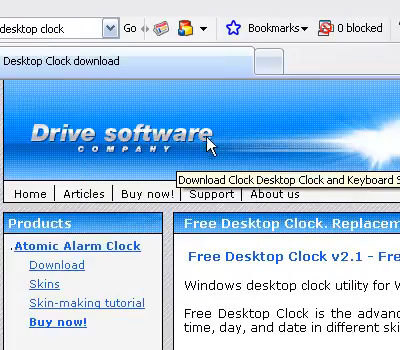
# Step: Review the Atomic Alarm Clock vs Free Desktop Clock comparison table, then close the browser
pyautogui.scroll(-3)
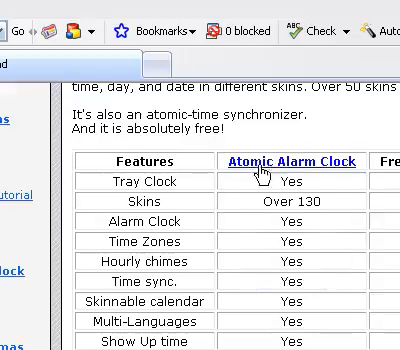
pyautogui.scroll(-3)
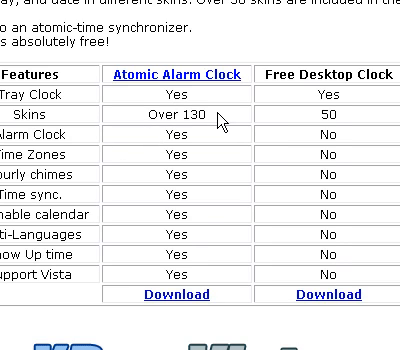
pyautogui.scroll(-3)
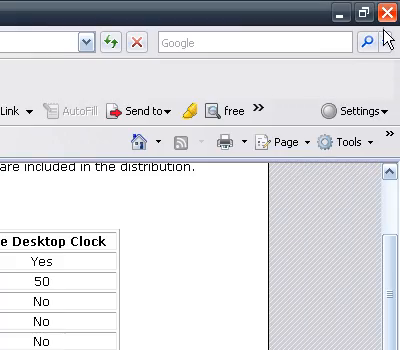
pyautogui.click(384, 14)
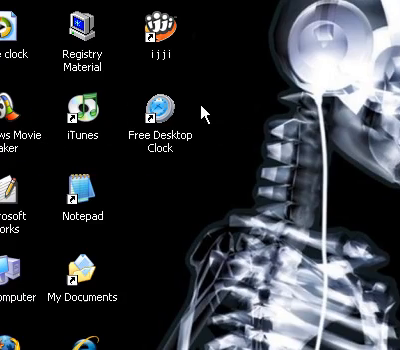
pyautogui.moveTo(136, 160)
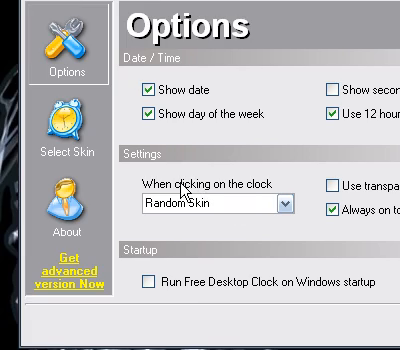
pyautogui.moveTo(296, 196)
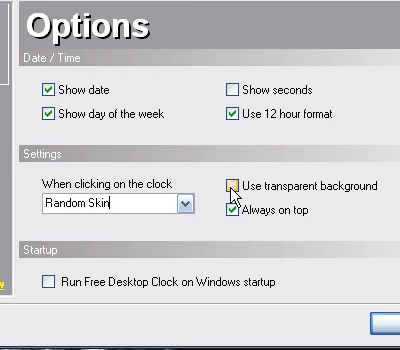
# Step: Enable 'Use transparent background' in the Free Desktop Clock Options
pyautogui.click(228, 188)
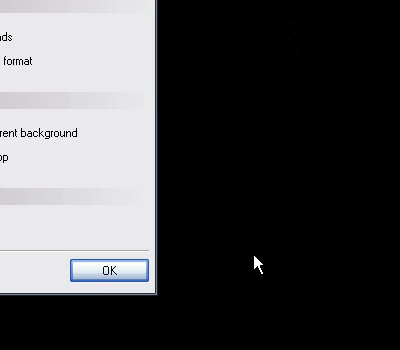
pyautogui.moveTo(252, 262)
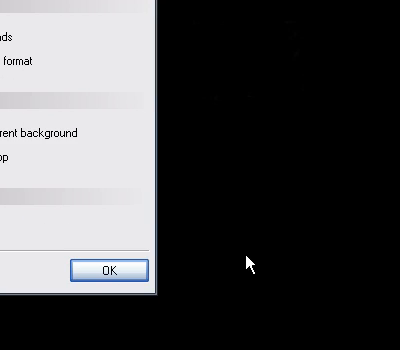